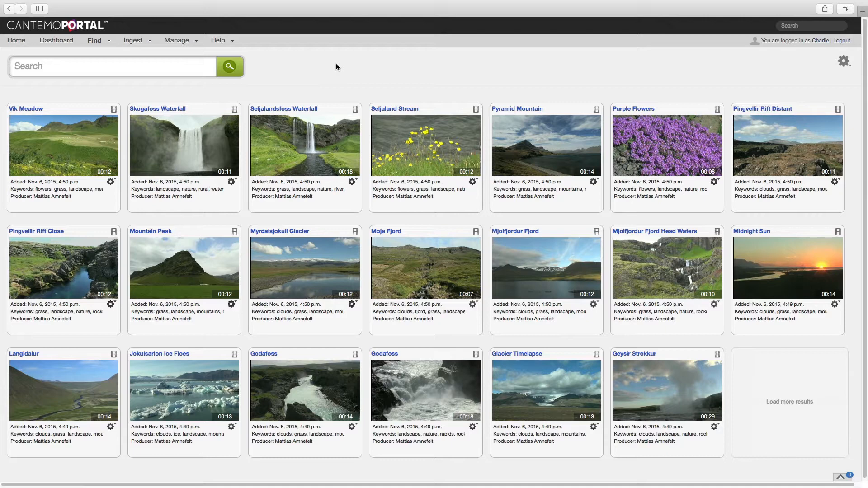
pyautogui.moveTo(192, 56)
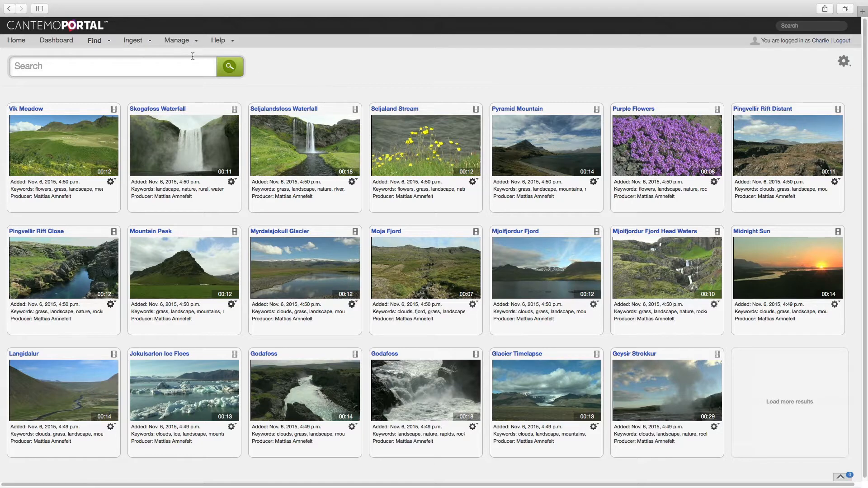
# Bring up the Ingest menu from the top navigation bar
pyautogui.click(133, 40)
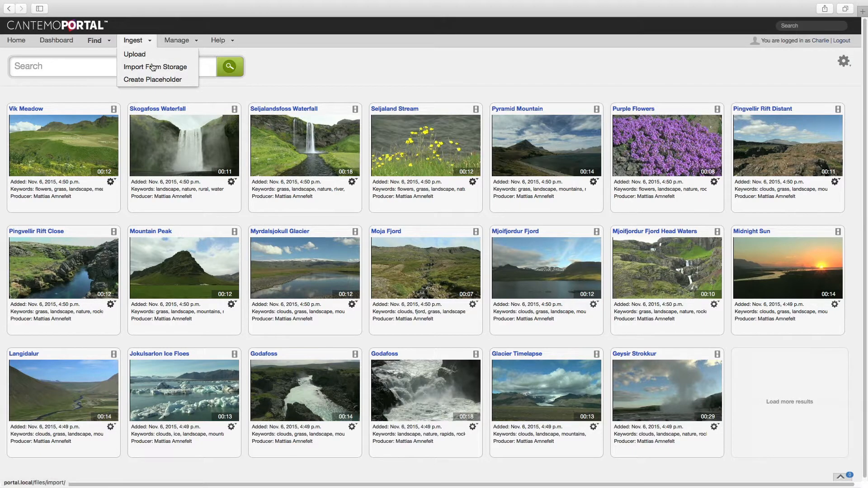
# Browse storage for import, showing the desert_shoot folder under Media with its four files
pyautogui.click(155, 66)
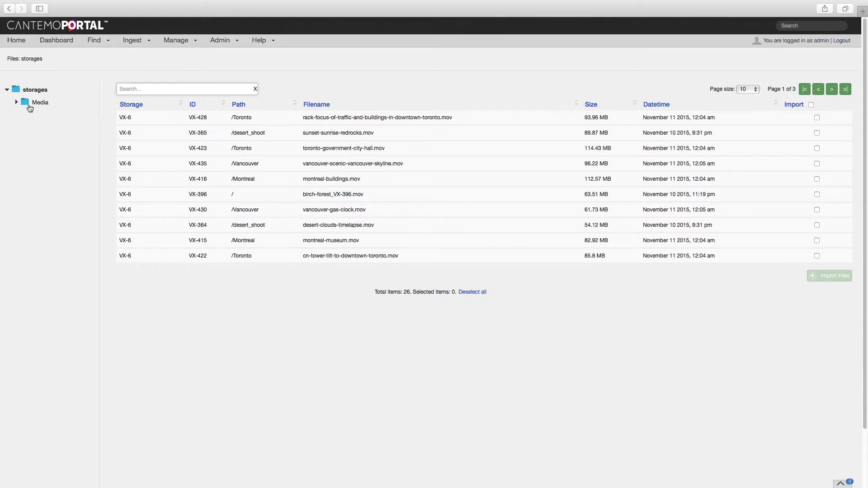
pyautogui.click(39, 102)
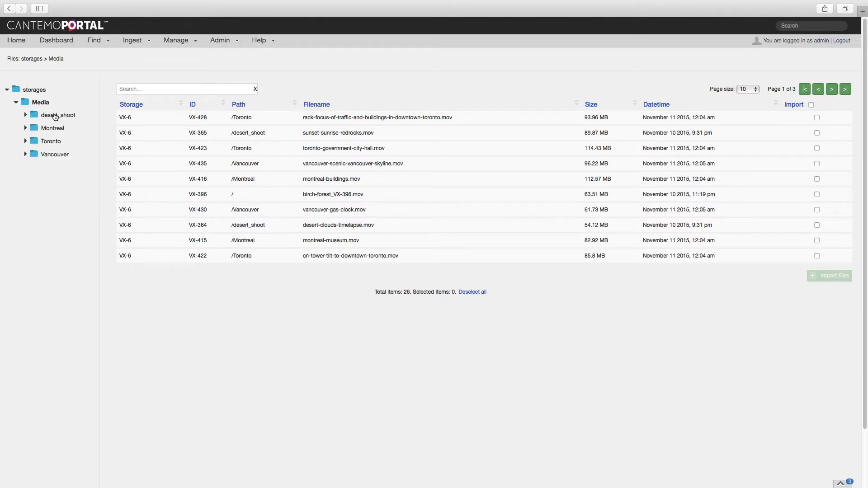
pyautogui.click(58, 115)
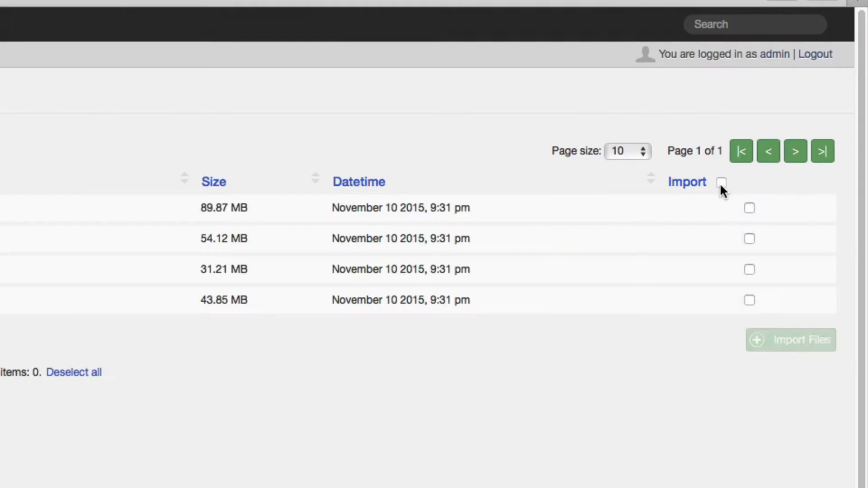
# Import all four desert clips with shot type ELS, a producer and keyword desert, dismissing the progress notice
pyautogui.click(790, 339)
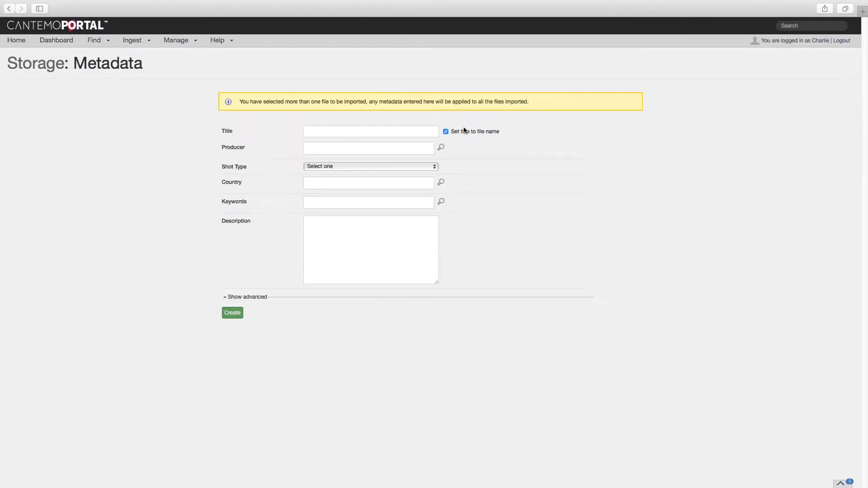
pyautogui.click(371, 166)
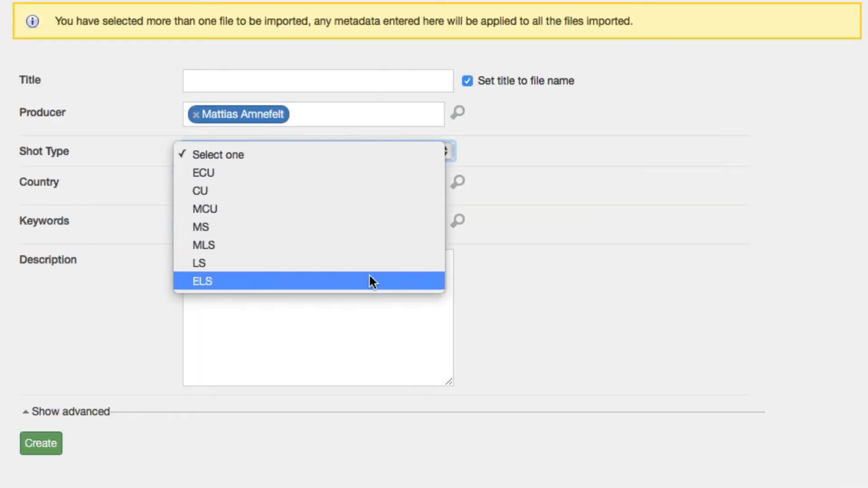
pyautogui.click(202, 281)
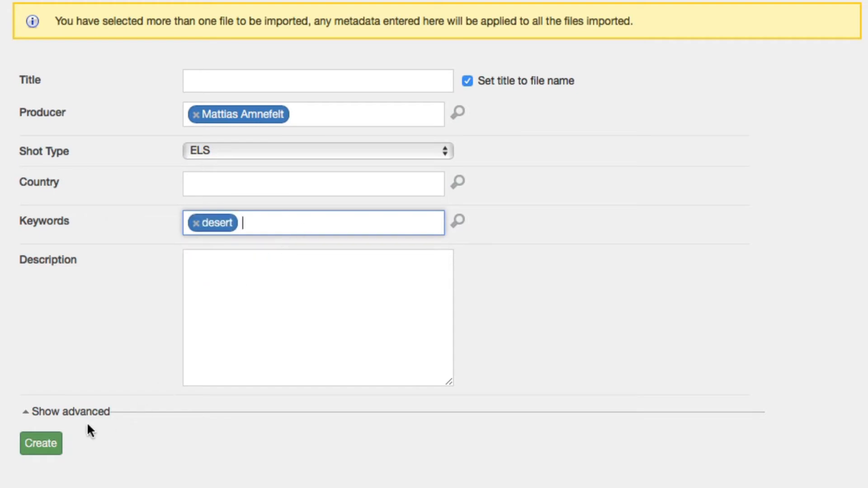
pyautogui.click(41, 443)
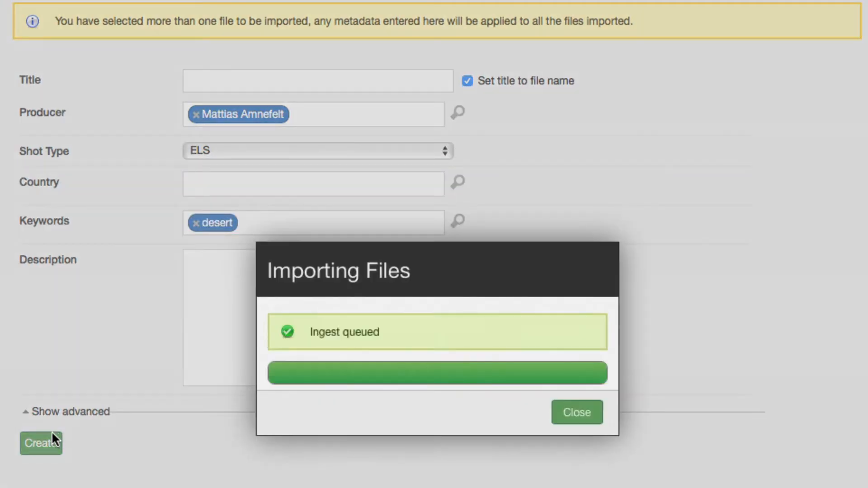
pyautogui.click(576, 412)
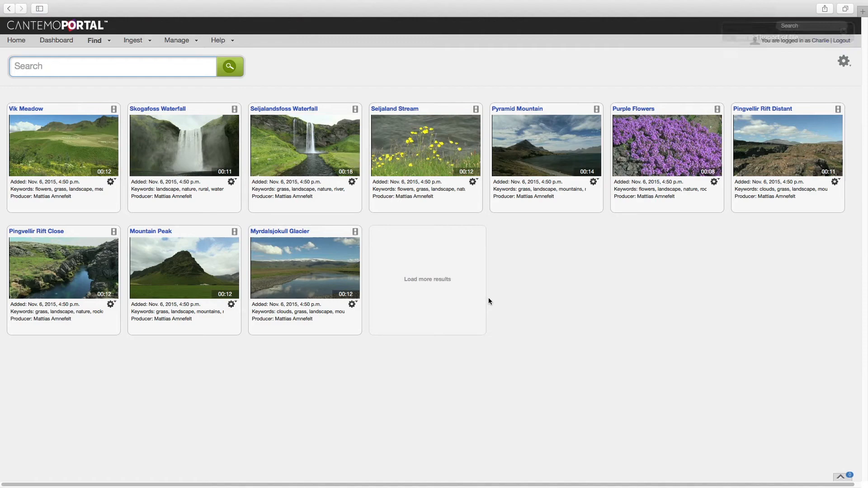
# Select the four new desert clips and add them to the Desert collection via the gear actions
pyautogui.click(427, 279)
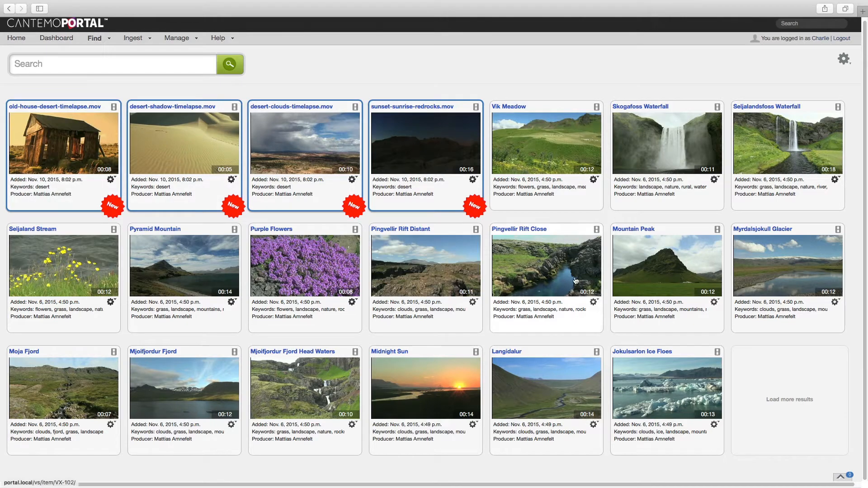
pyautogui.click(844, 59)
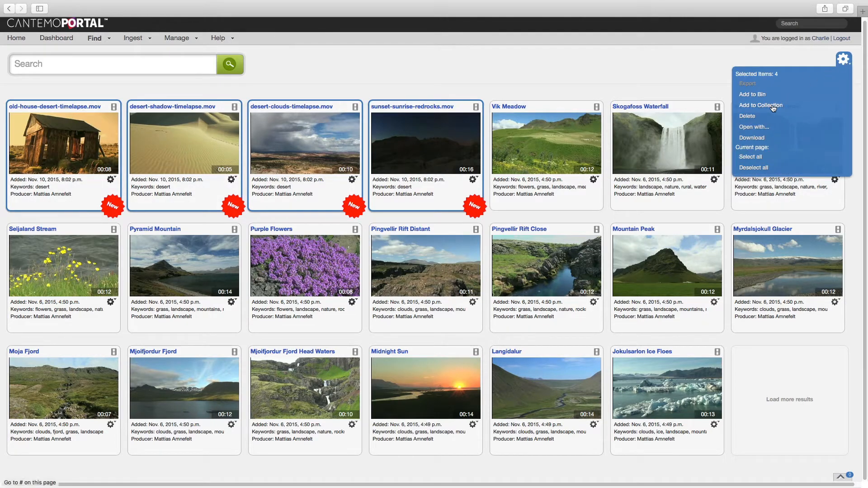
pyautogui.click(760, 104)
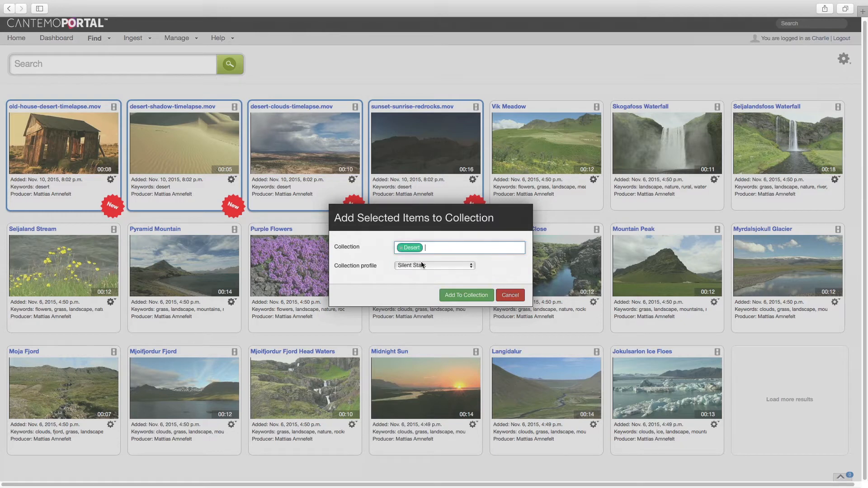
pyautogui.click(465, 295)
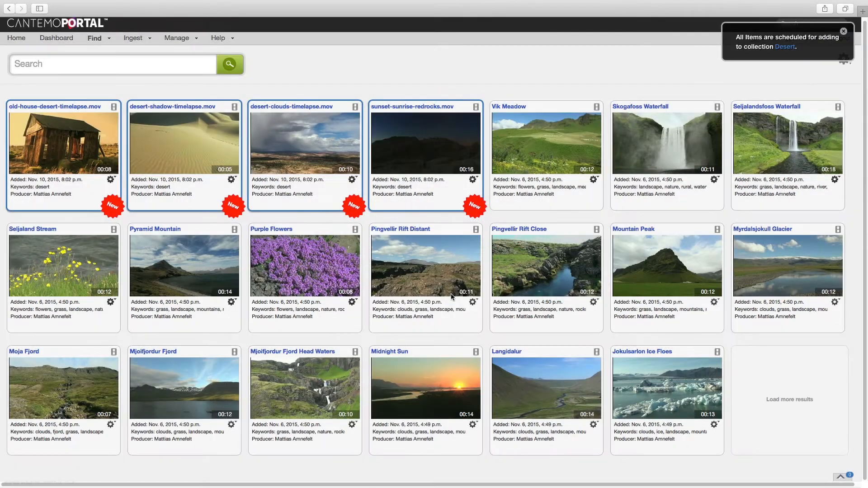
pyautogui.click(844, 30)
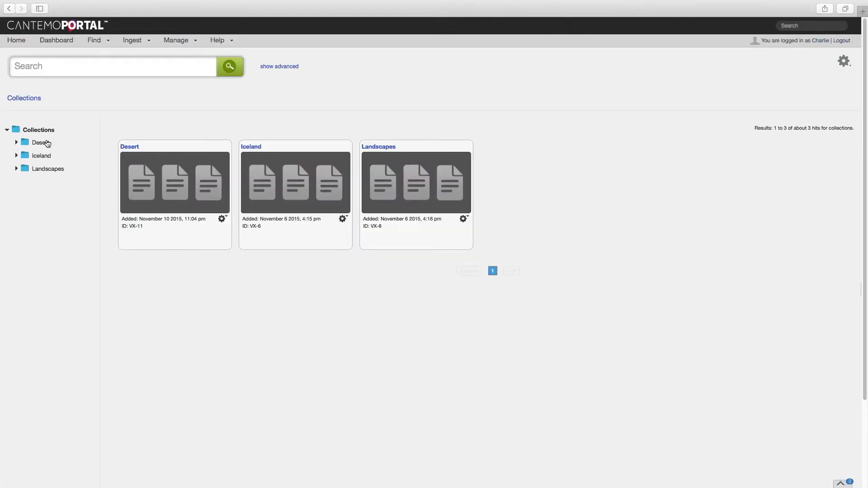
# View the Desert, Waterfall and Iceland collections in turn, then return to the collections overview
pyautogui.click(40, 156)
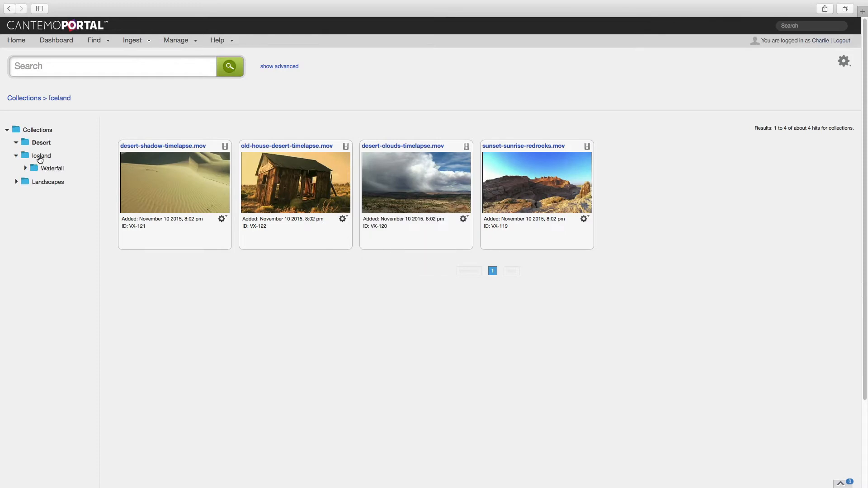
pyautogui.click(52, 168)
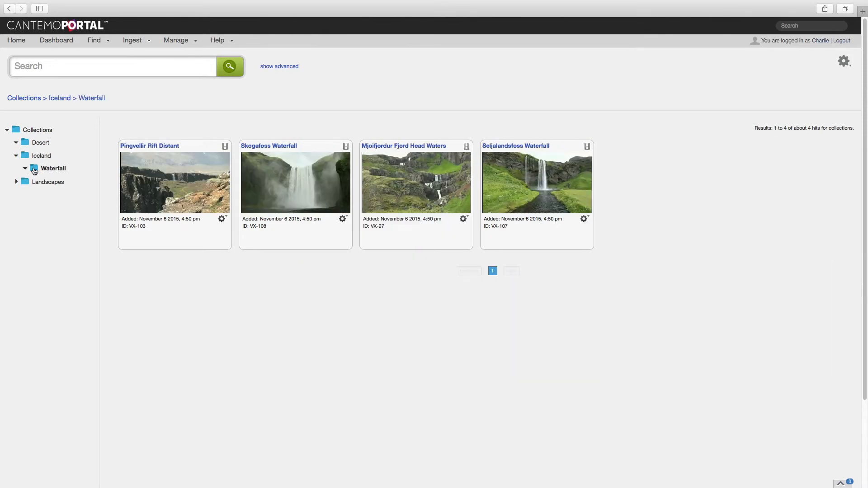
pyautogui.click(42, 155)
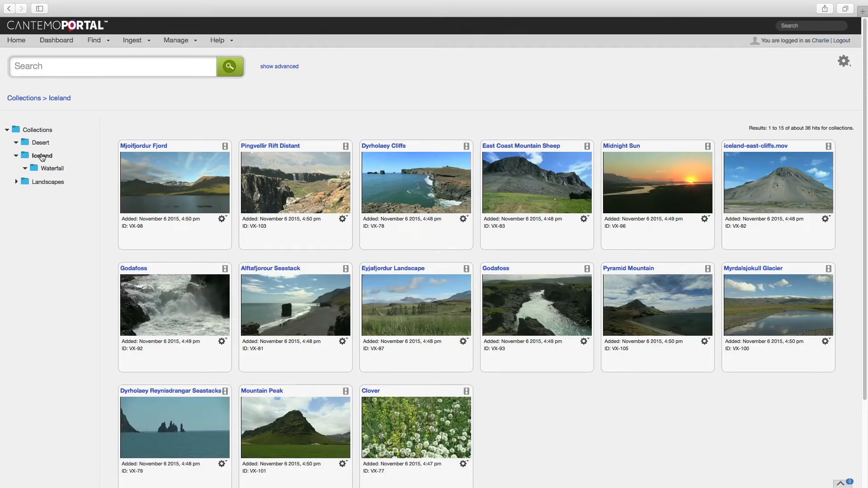
pyautogui.click(24, 98)
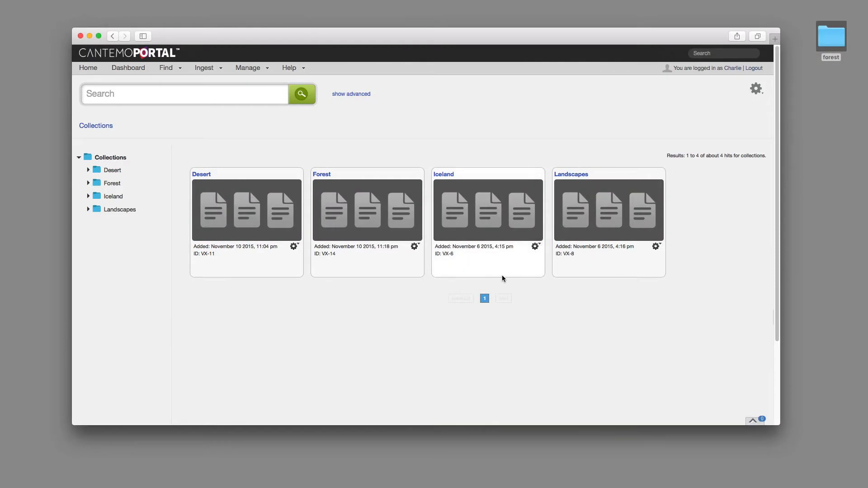
pyautogui.moveTo(495, 275)
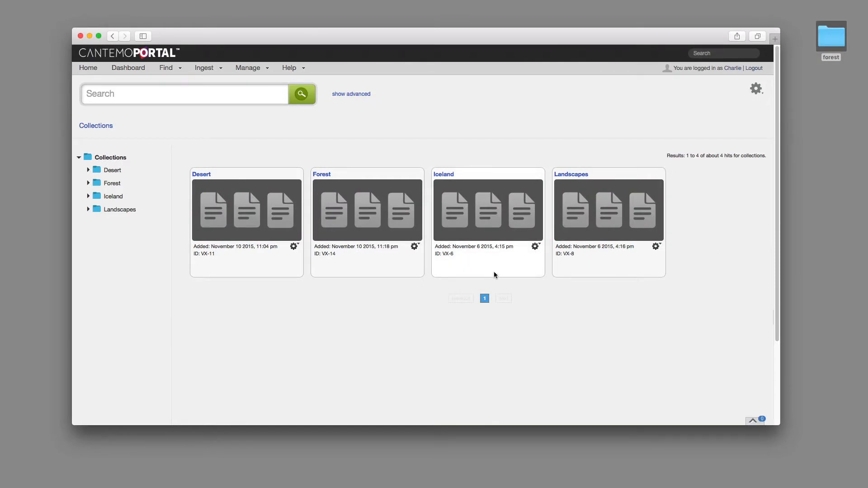
# Open the empty Forest collection and choose Upload into from its gear actions
pyautogui.click(112, 183)
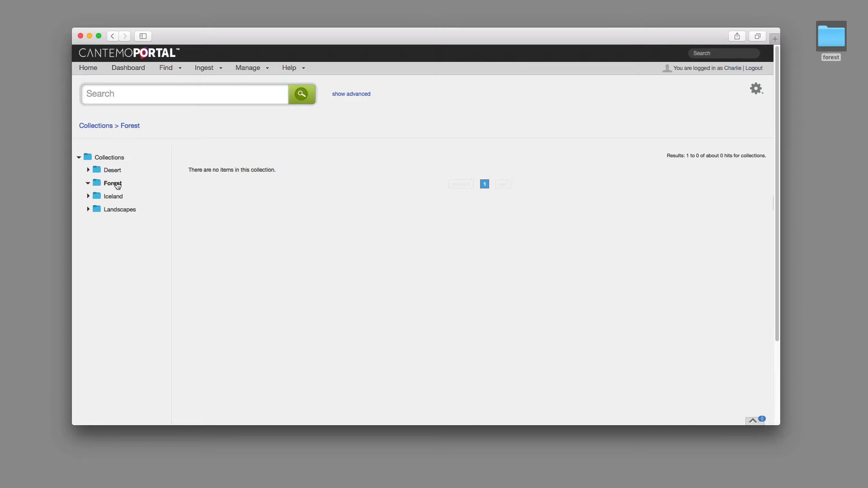
pyautogui.moveTo(652, 134)
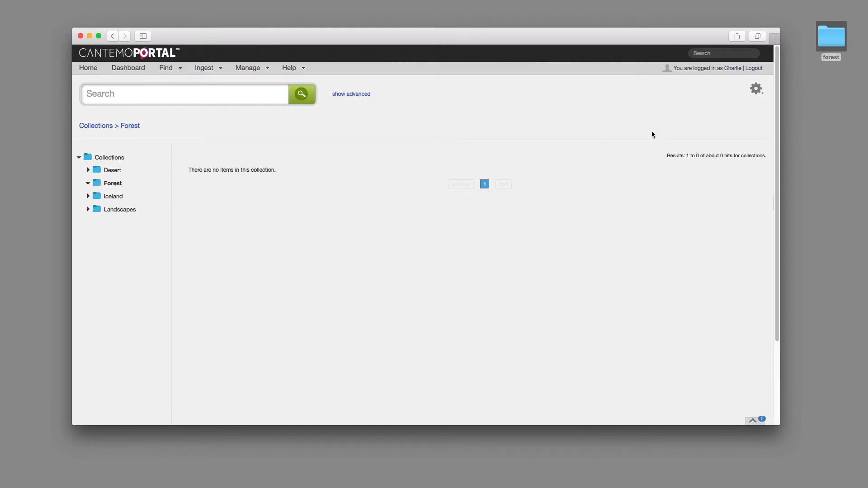
pyautogui.click(755, 89)
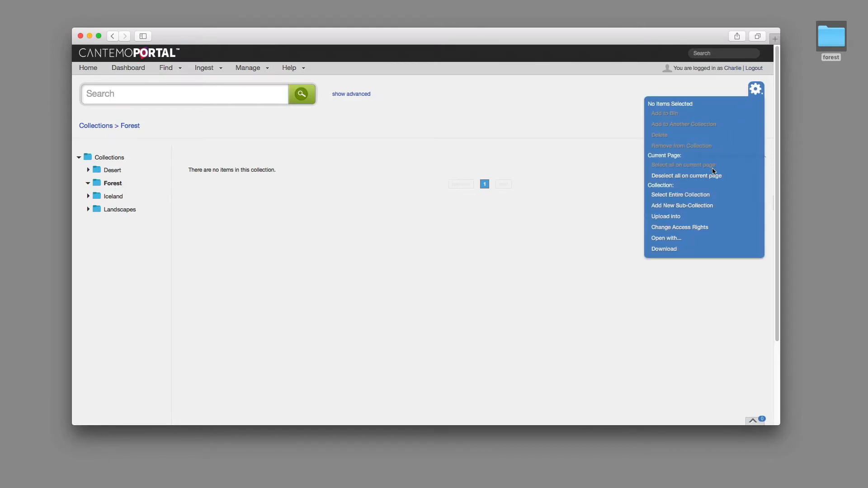
pyautogui.click(666, 216)
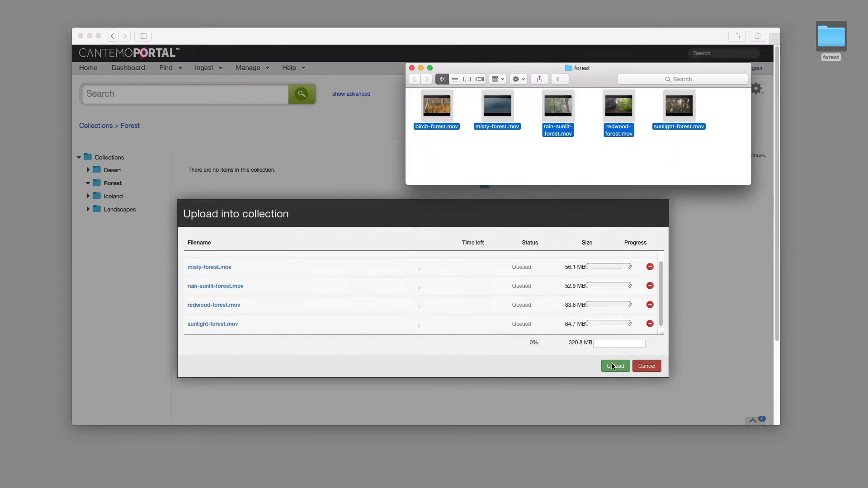
# Upload the five queued forest .mov files into Forest and close the finished upload window
pyautogui.click(615, 366)
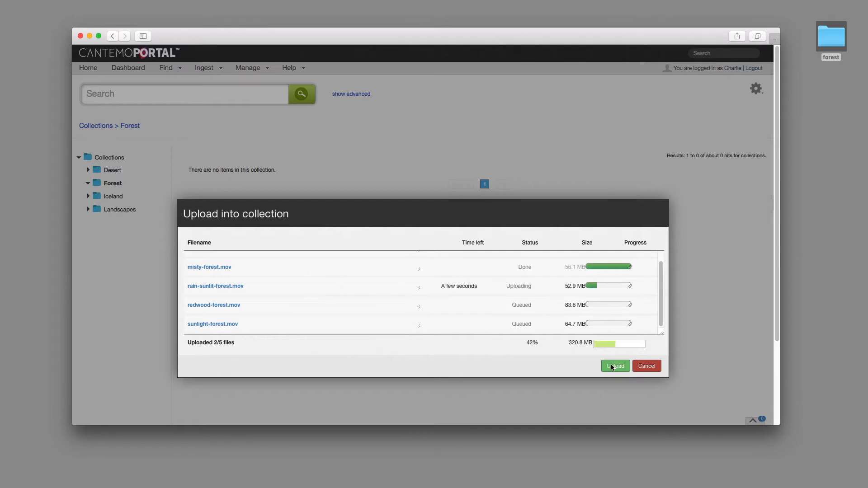
pyautogui.click(615, 366)
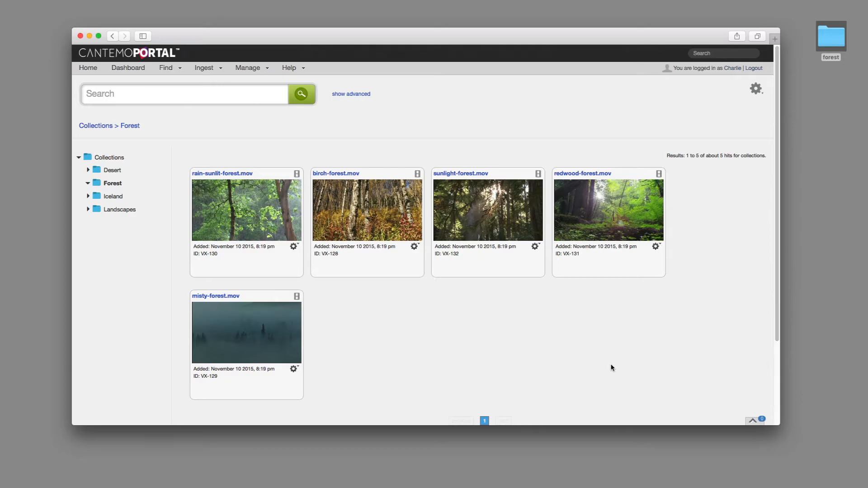
pyautogui.click(301, 93)
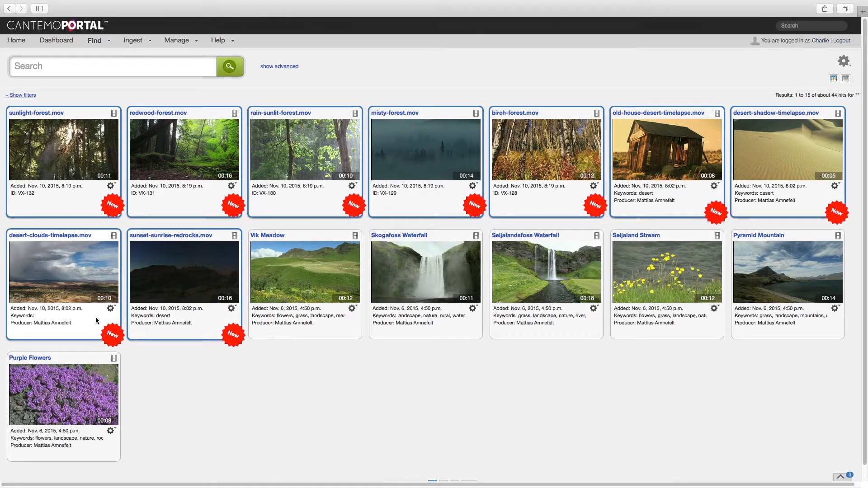
pyautogui.click(843, 61)
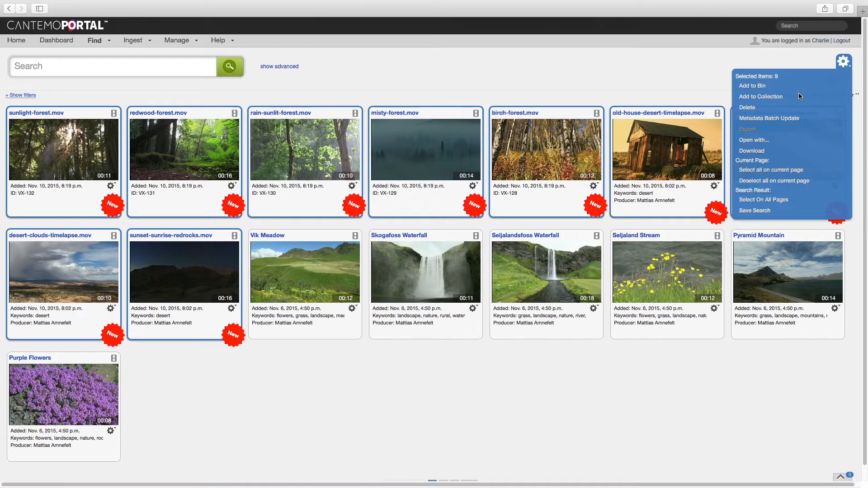
pyautogui.click(768, 118)
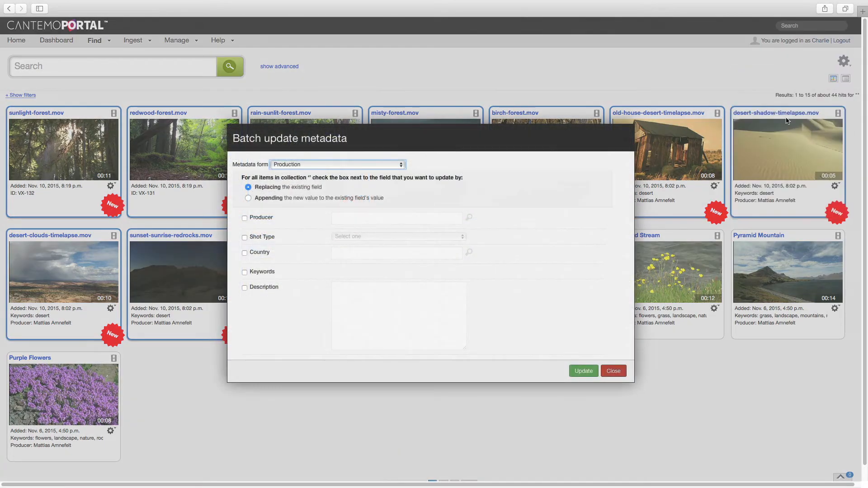
pyautogui.write('Ti')
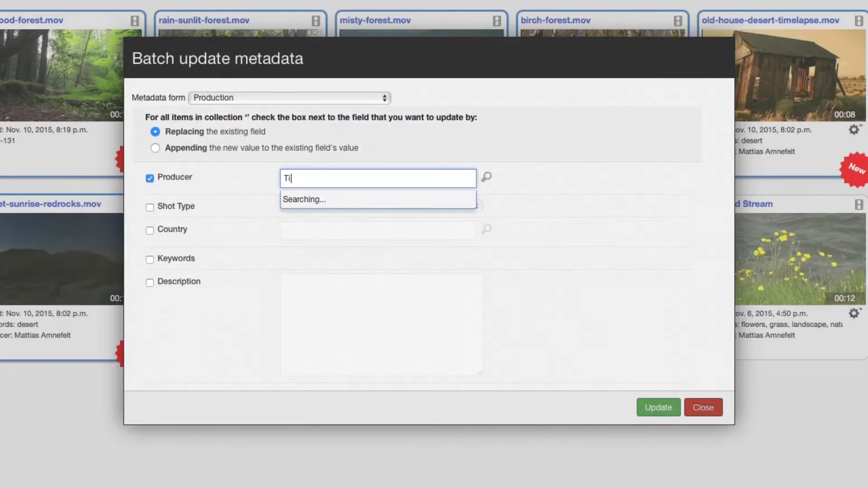
pyautogui.click(378, 198)
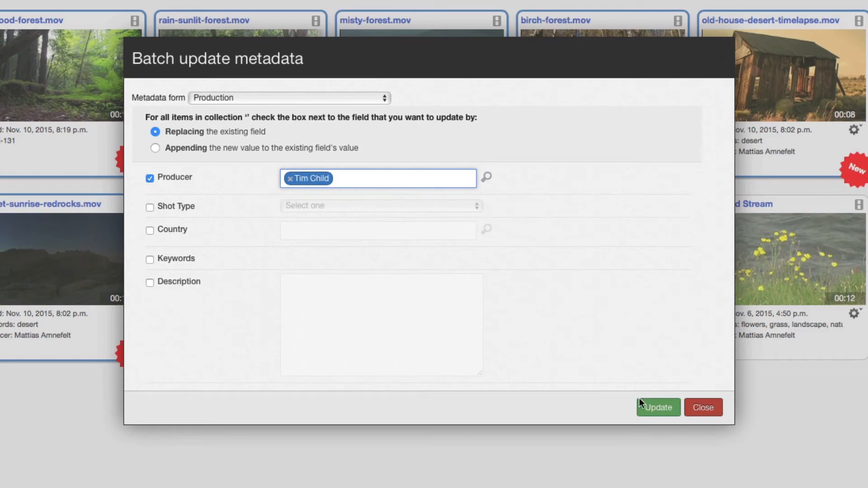
pyautogui.click(657, 407)
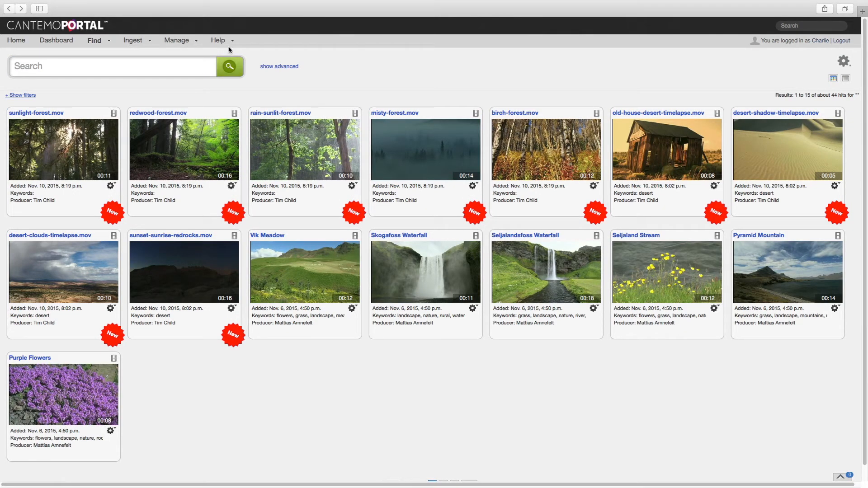
pyautogui.click(218, 40)
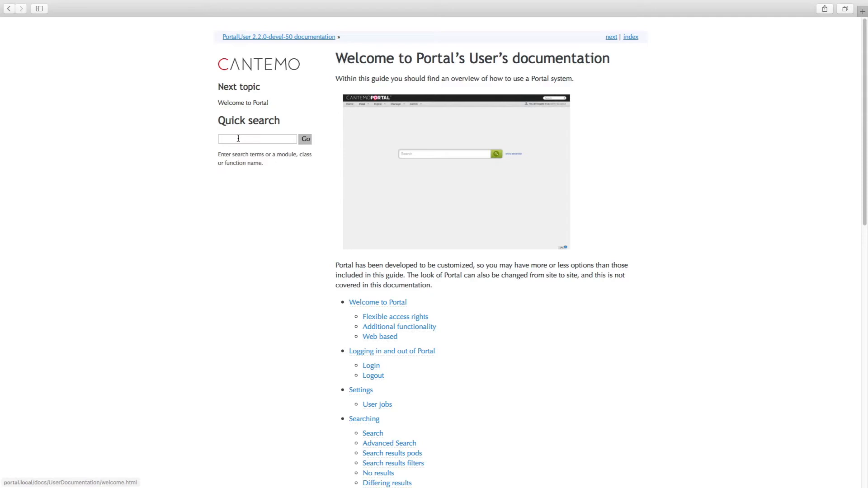
# Search the docs for 'collections', read the Collections page, then bring up the Help menu
pyautogui.click(305, 139)
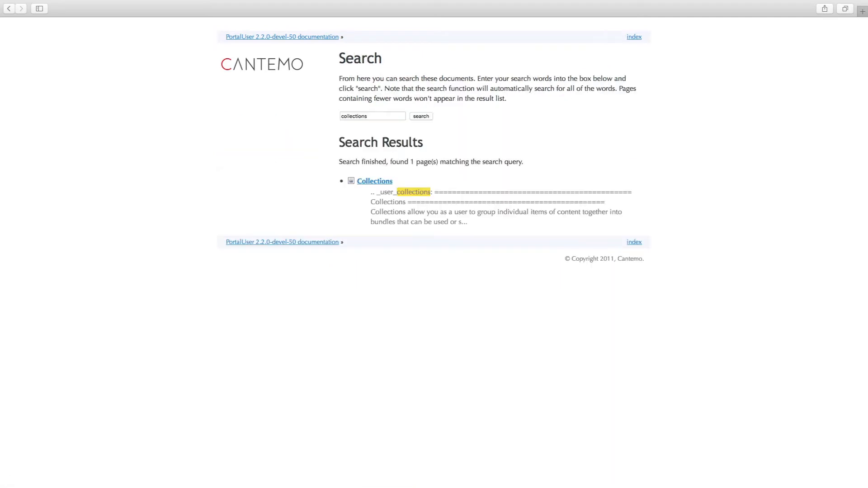
pyautogui.moveTo(374, 181)
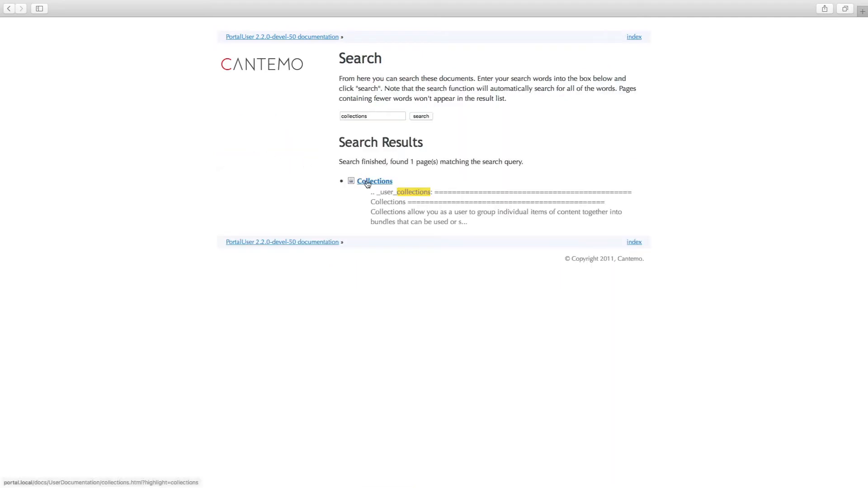
pyautogui.click(374, 181)
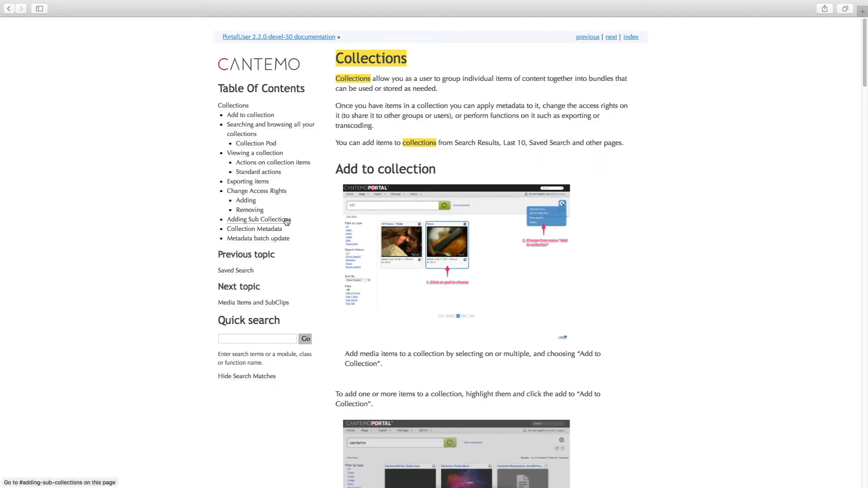
pyautogui.scroll(-3)
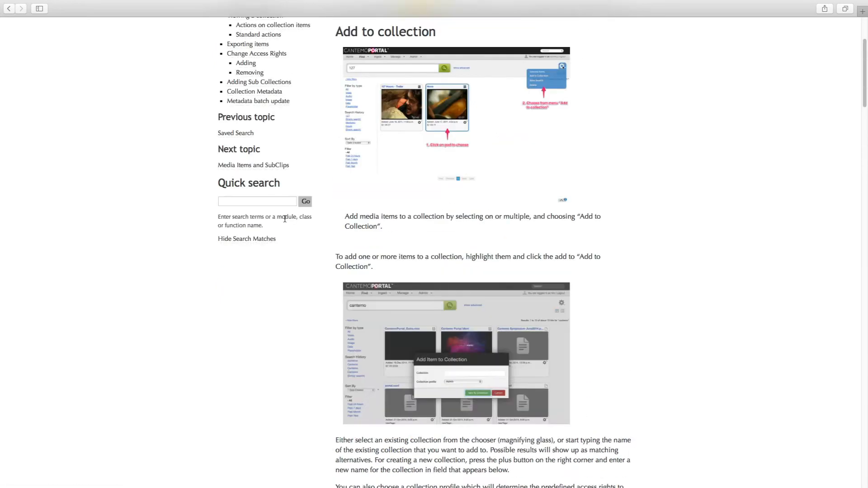
pyautogui.click(260, 40)
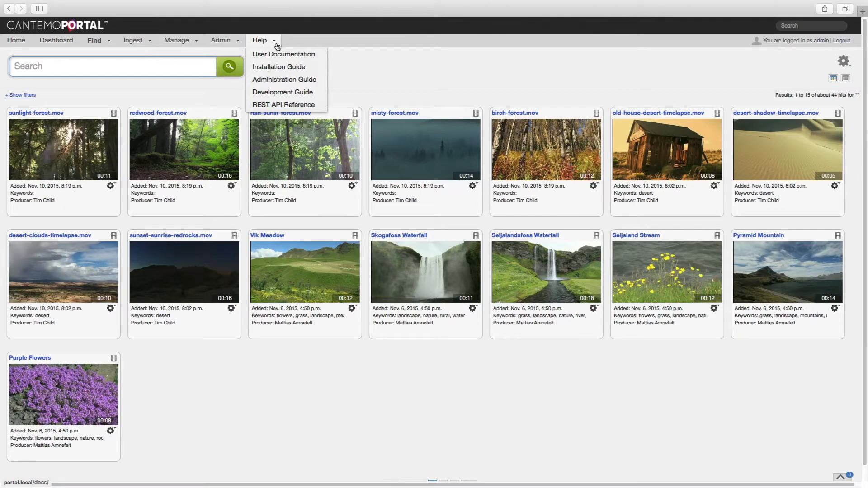
# In the REST API Reference, expand GET /API/v2/files/ and set page_size to 20
pyautogui.click(283, 105)
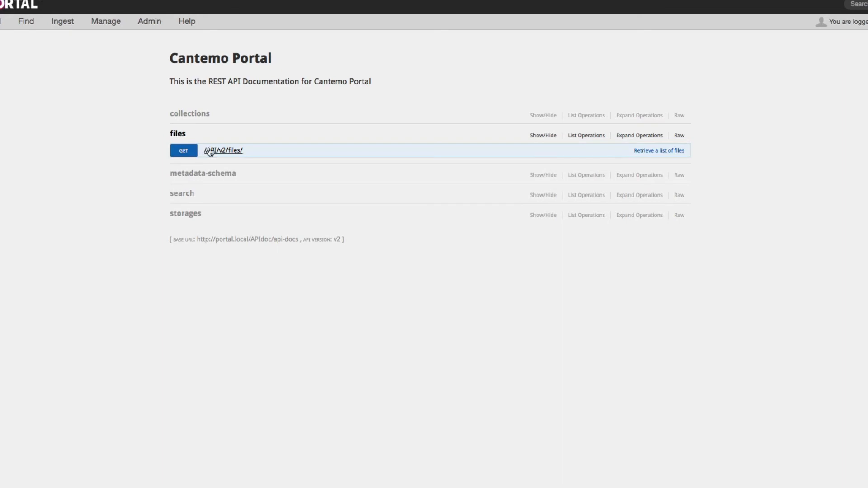
pyautogui.click(223, 150)
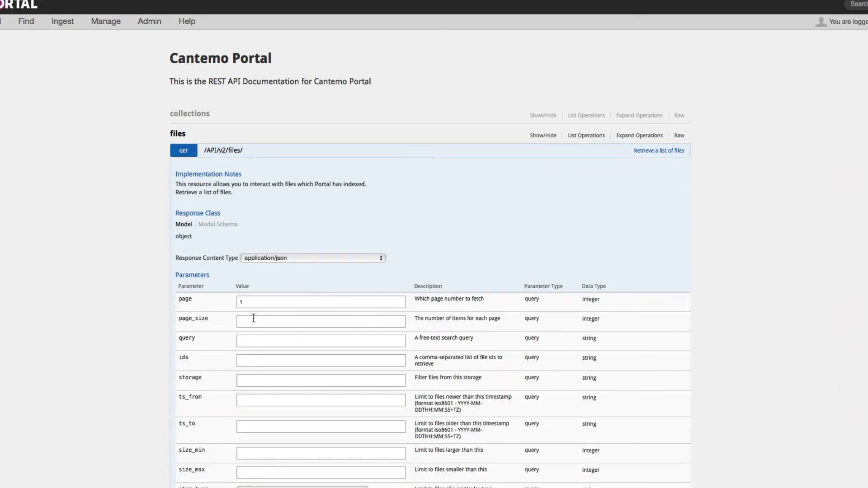
pyautogui.write('2')
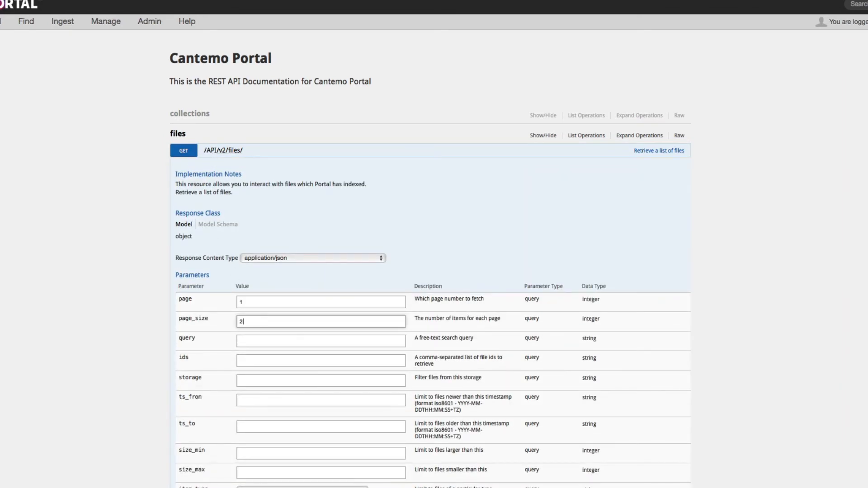
pyautogui.write('0')
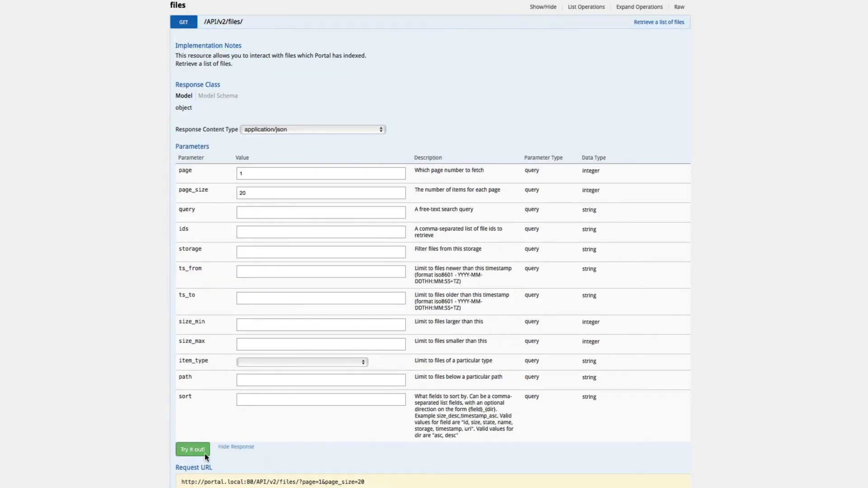
# Send the files listing request and highlight the desert_shoot name in the response
pyautogui.click(192, 449)
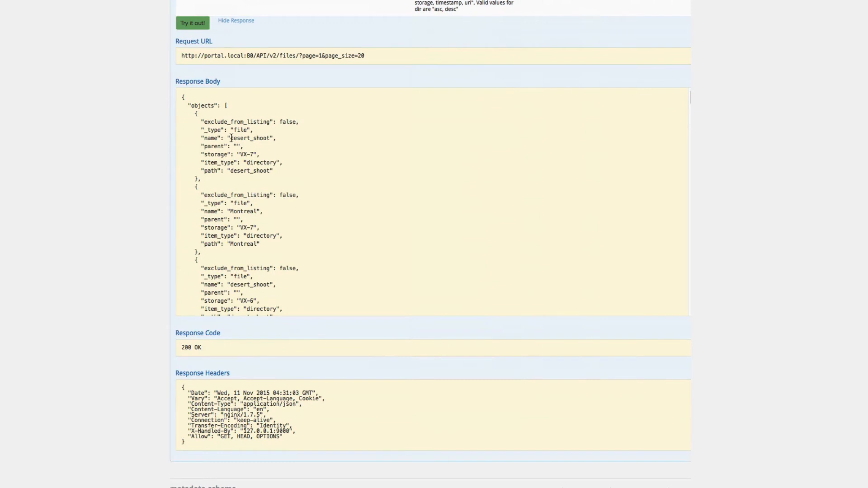
pyautogui.doubleClick(250, 137)
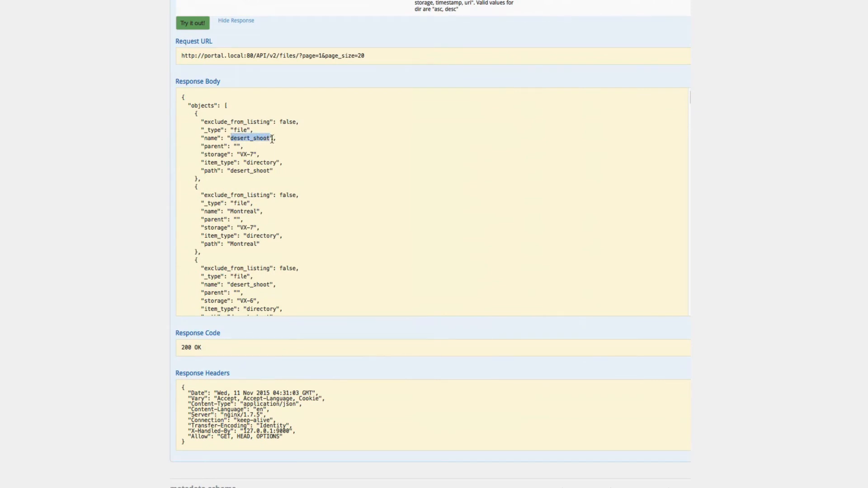
pyautogui.moveTo(277, 217)
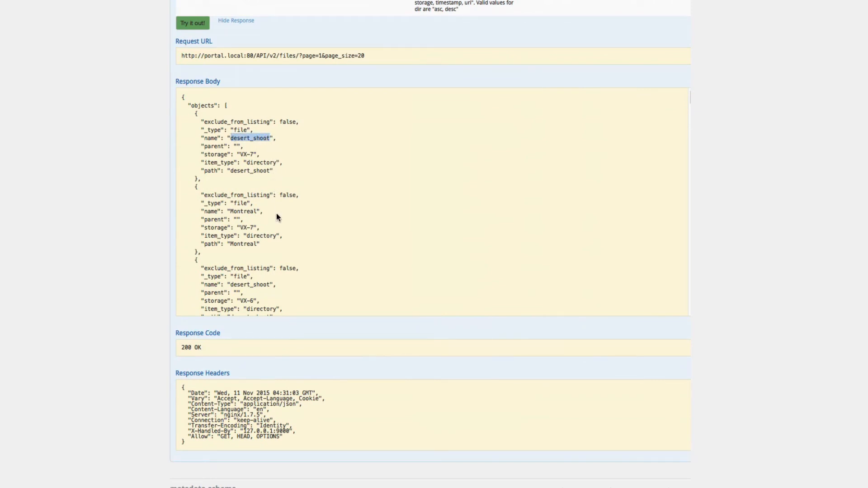
# Review the JSON response reporting 138 hits across 7 pages, then return to the Portal library
pyautogui.scroll(-3)
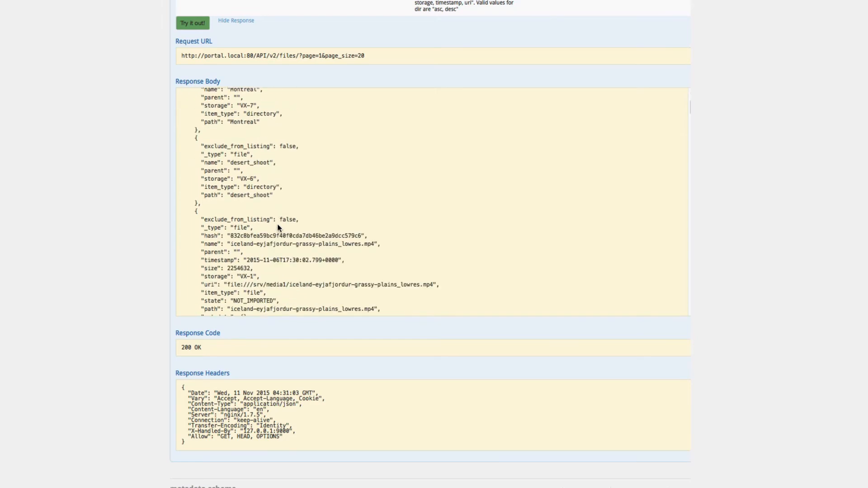
pyautogui.scroll(-3)
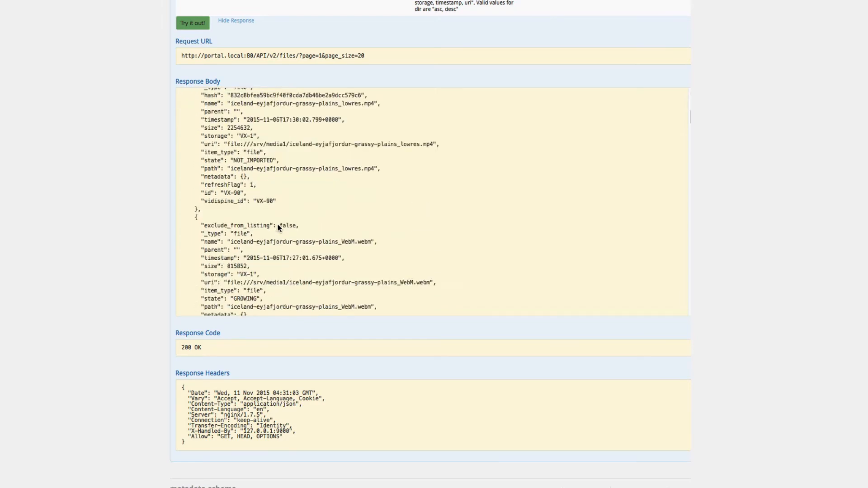
pyautogui.scroll(-3)
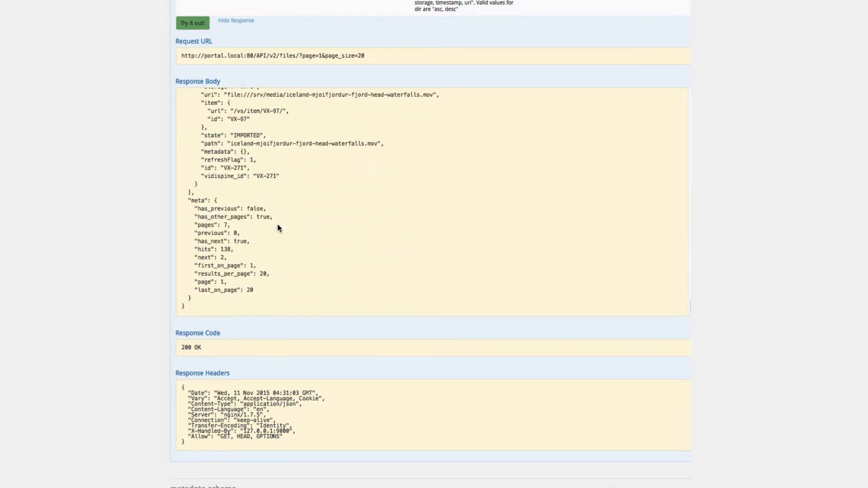
pyautogui.scroll(3)
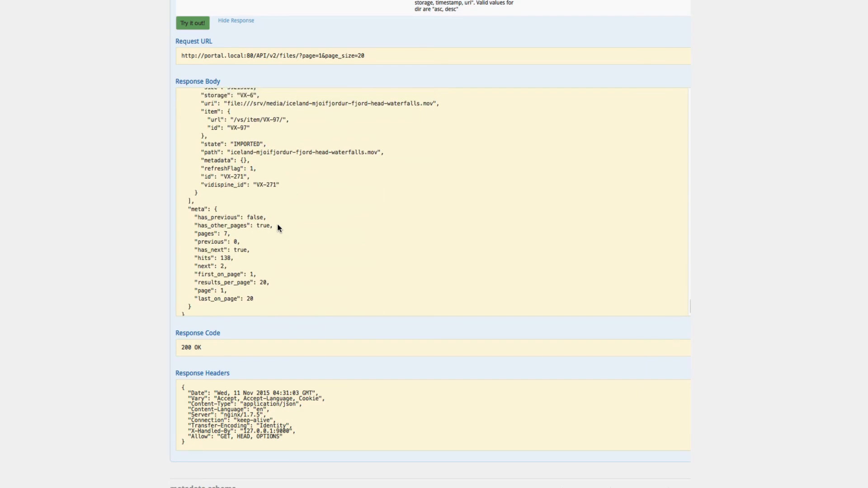
pyautogui.scroll(3)
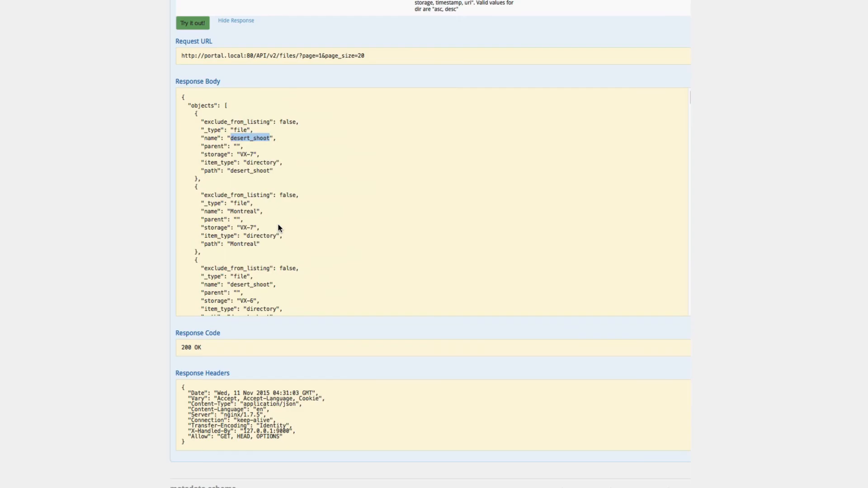
pyautogui.click(15, 39)
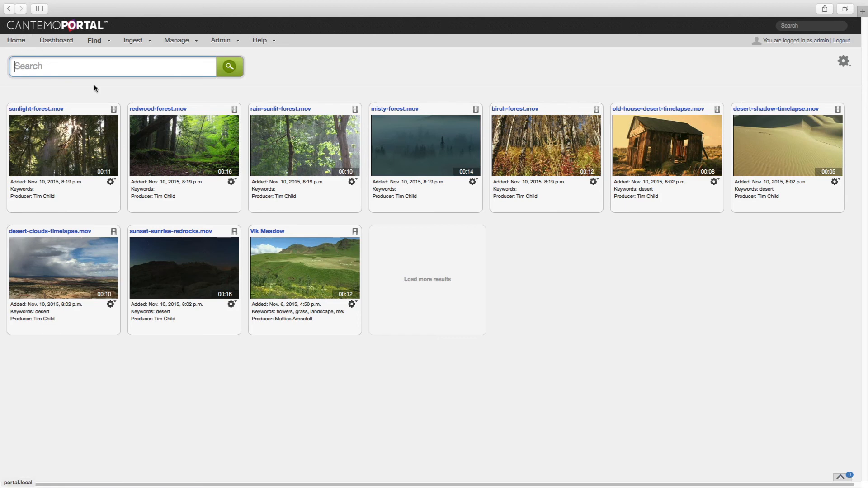
# Load more results, bringing in Iceland clips like Skogafoss Waterfall and Moja Fjord
pyautogui.click(427, 279)
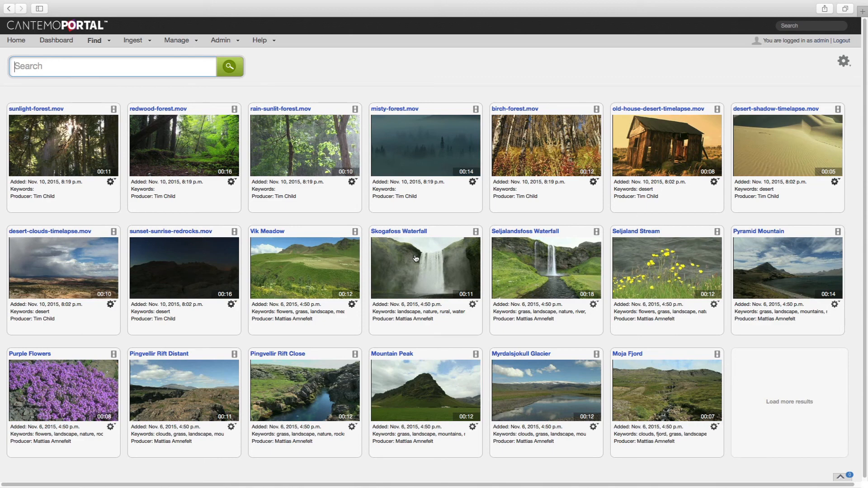
pyautogui.moveTo(416, 259)
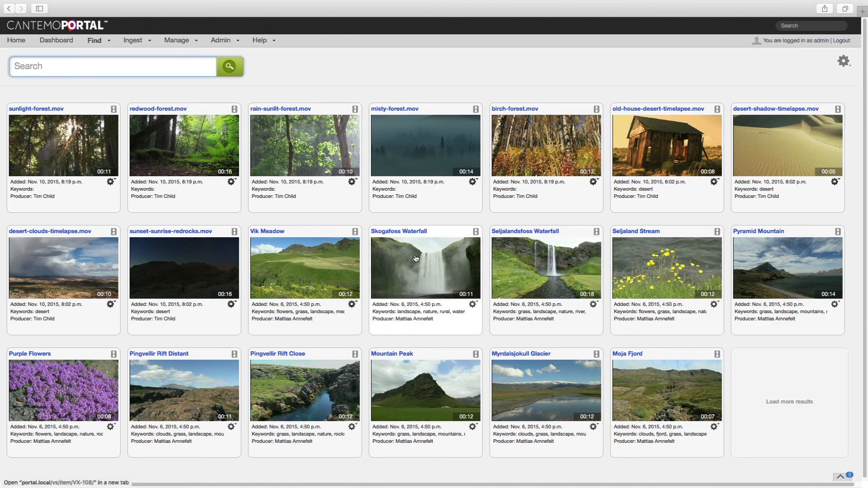